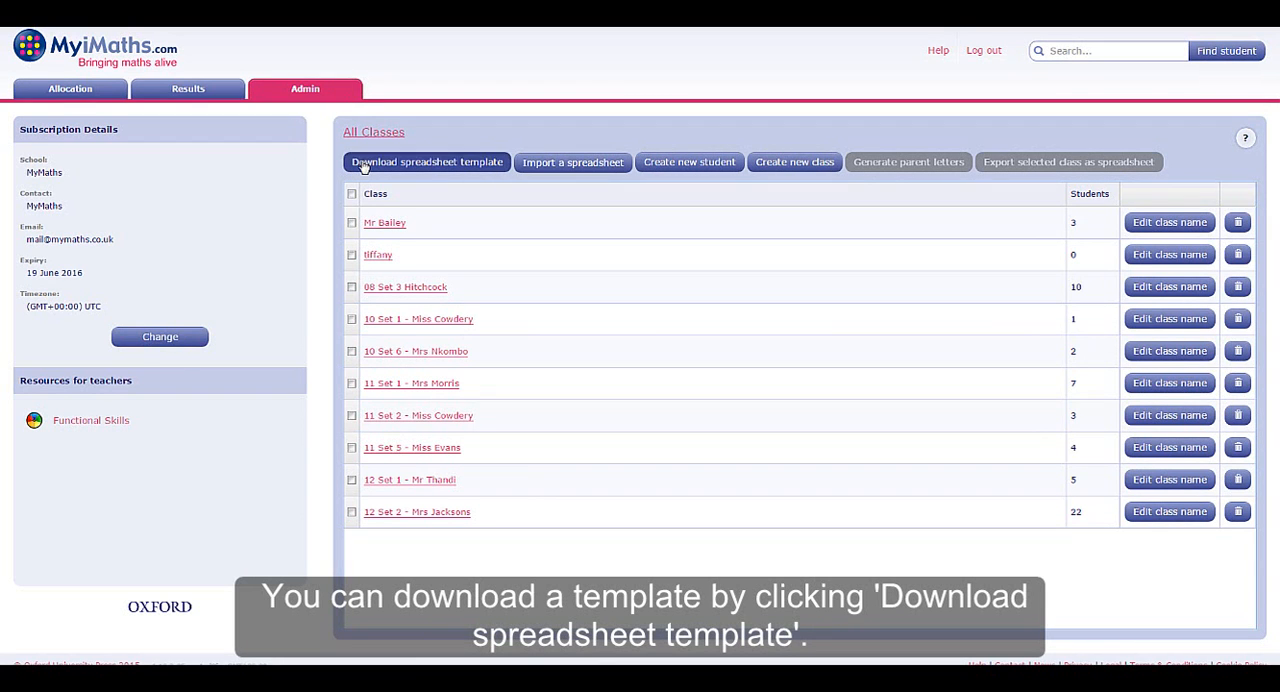
- Download the blank class spreadsheet template from the Admin page
{"action": "left_click", "coordinate": [426, 160]}
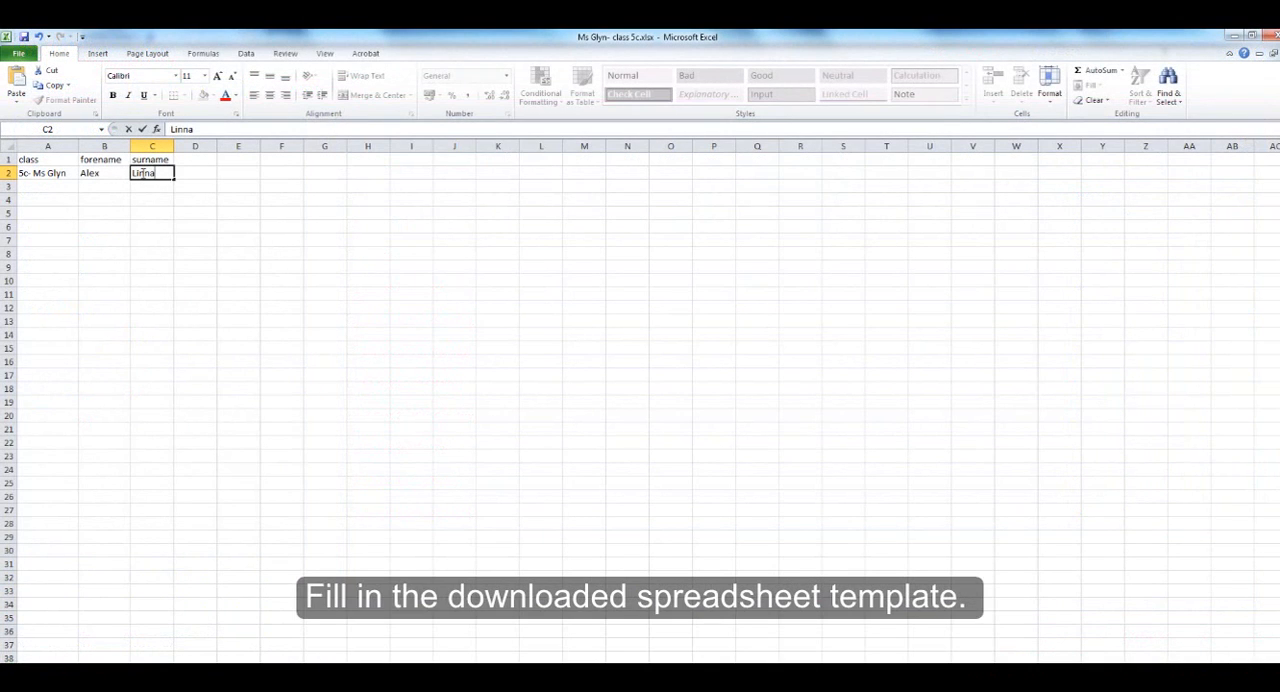
{"action": "mouse_move", "coordinate": [236, 198]}
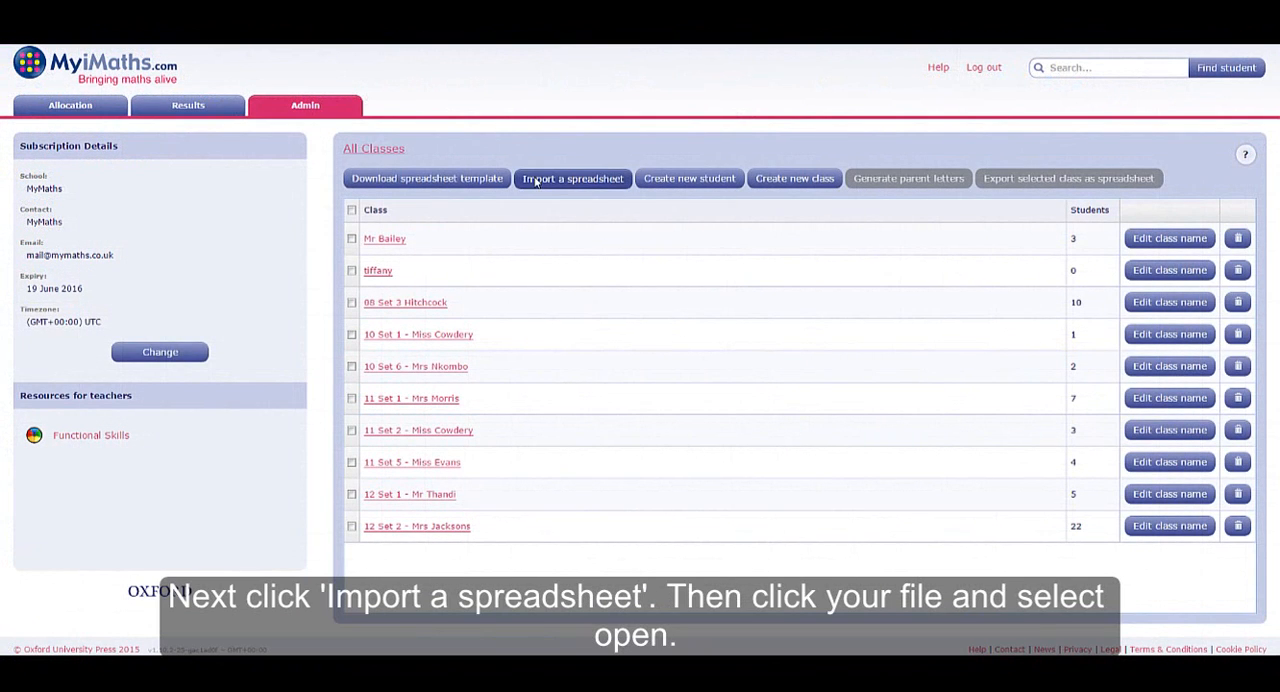
- Import the filled-in class CSV file and confirm the Import successful message
{"action": "left_click", "coordinate": [572, 178]}
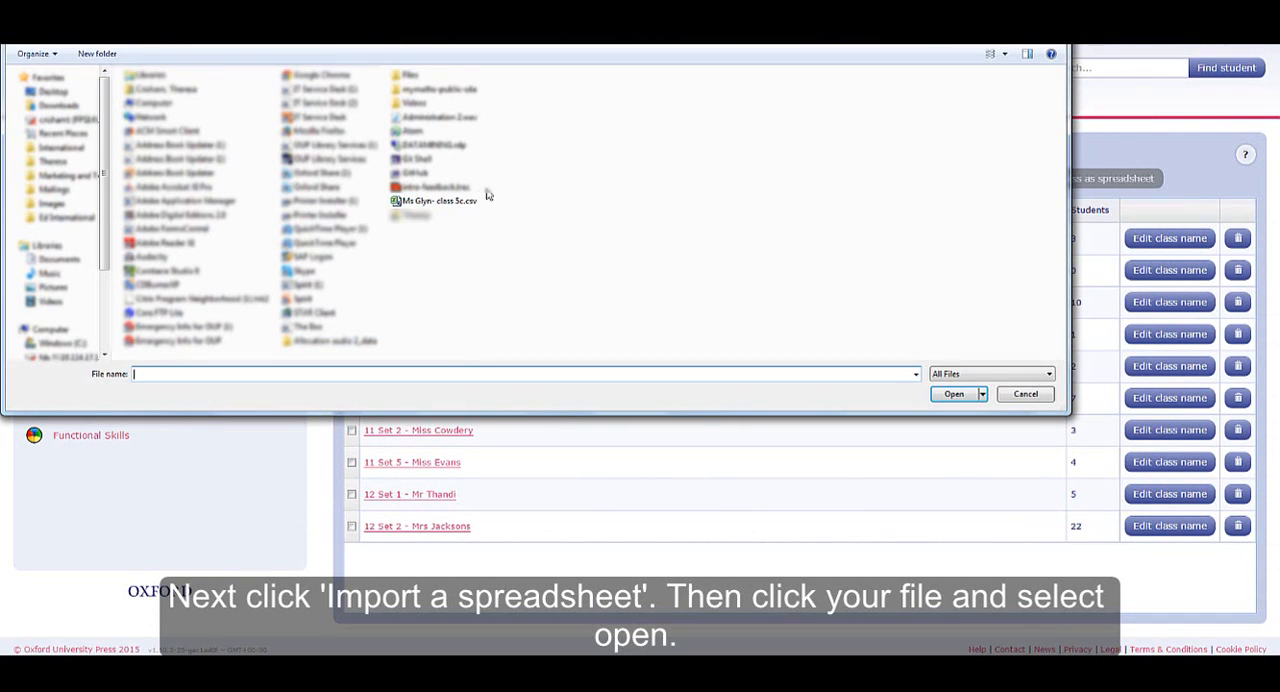
{"action": "left_click", "coordinate": [436, 200]}
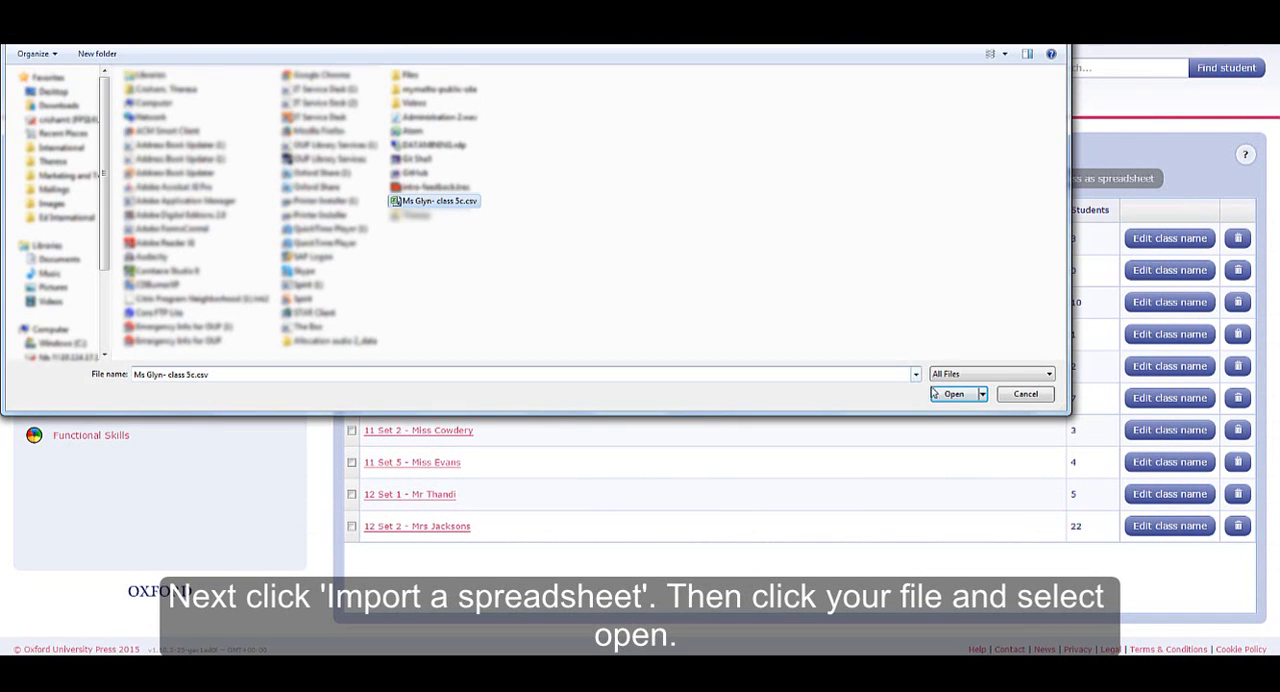
{"action": "left_click", "coordinate": [952, 392]}
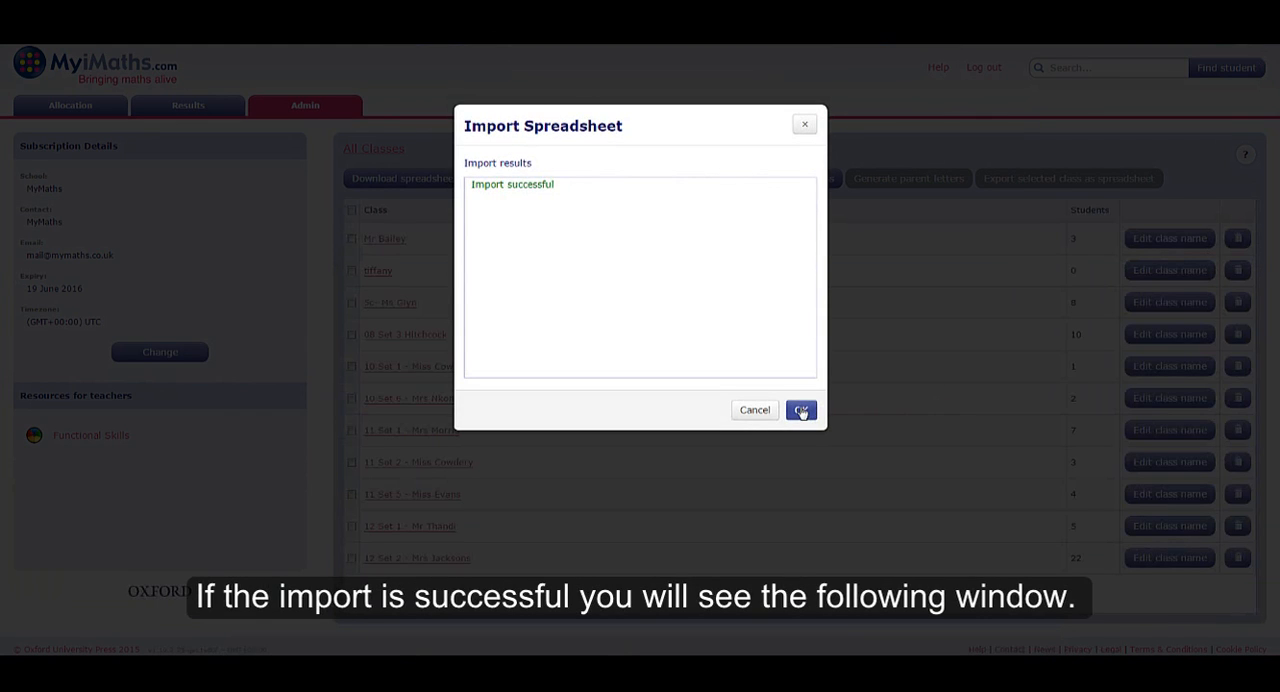
{"action": "left_click", "coordinate": [800, 410]}
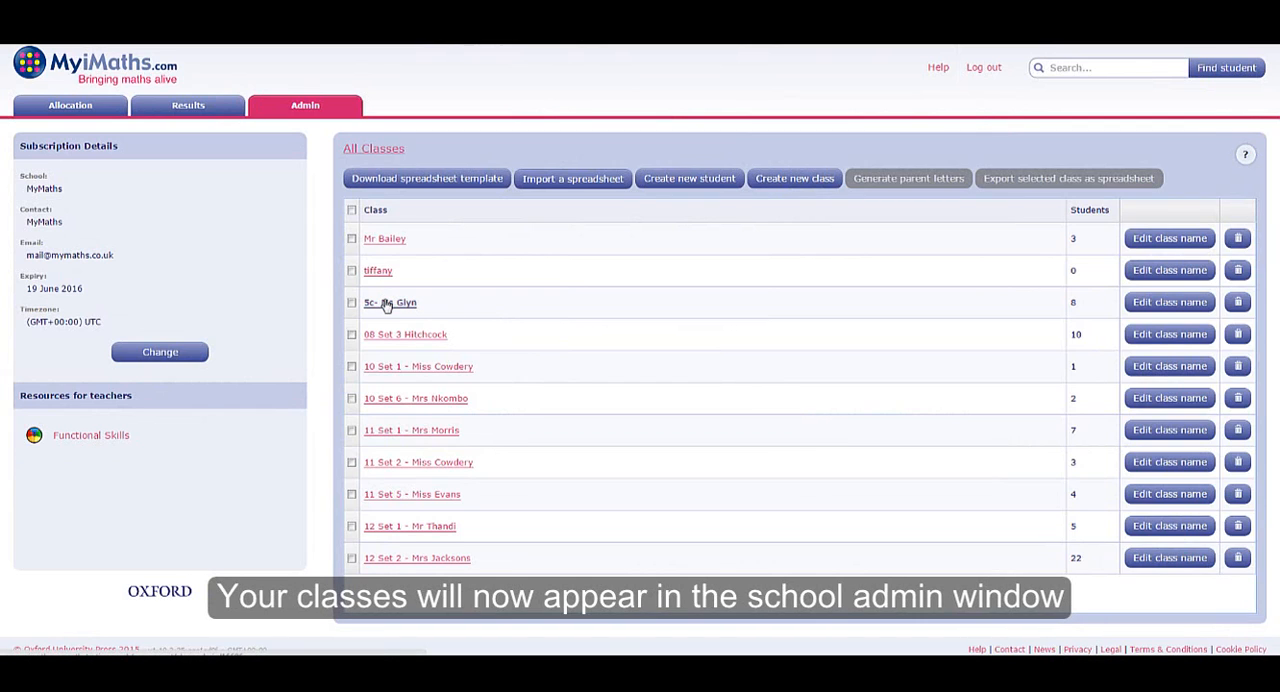
- Open the newly imported Ms Glyn class to view its students' generated logins and passwords
{"action": "left_click", "coordinate": [390, 302]}
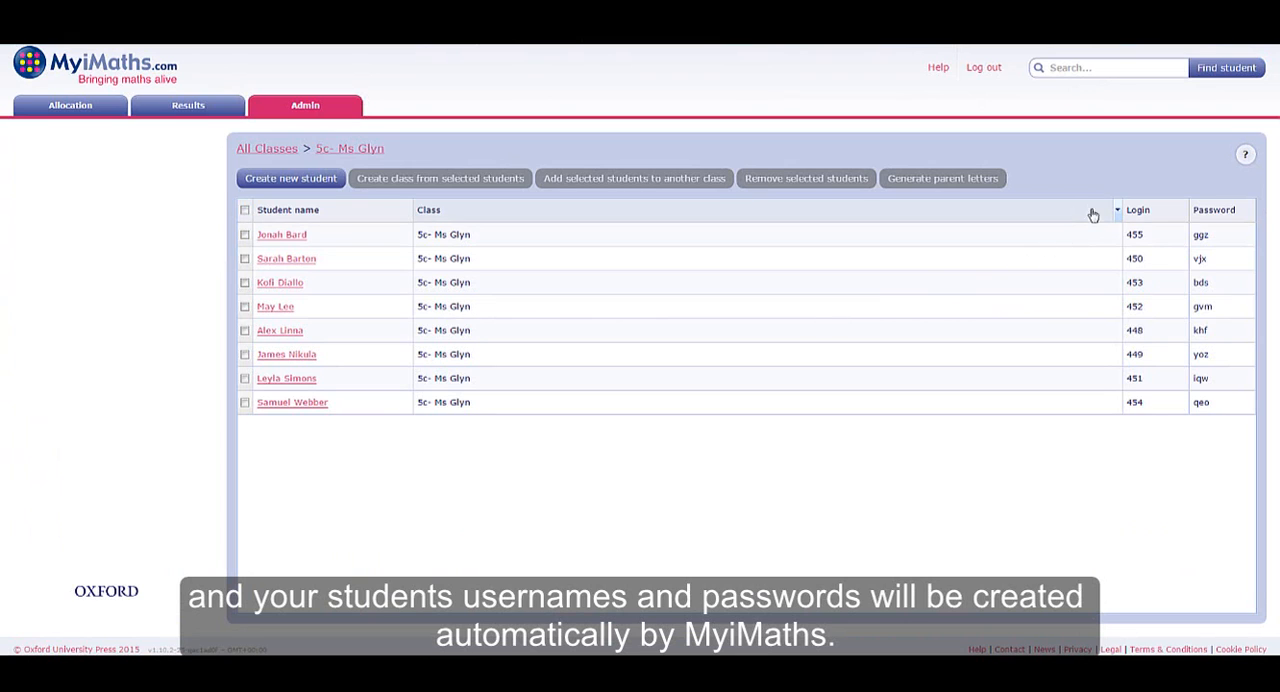
{"action": "mouse_move", "coordinate": [1100, 414]}
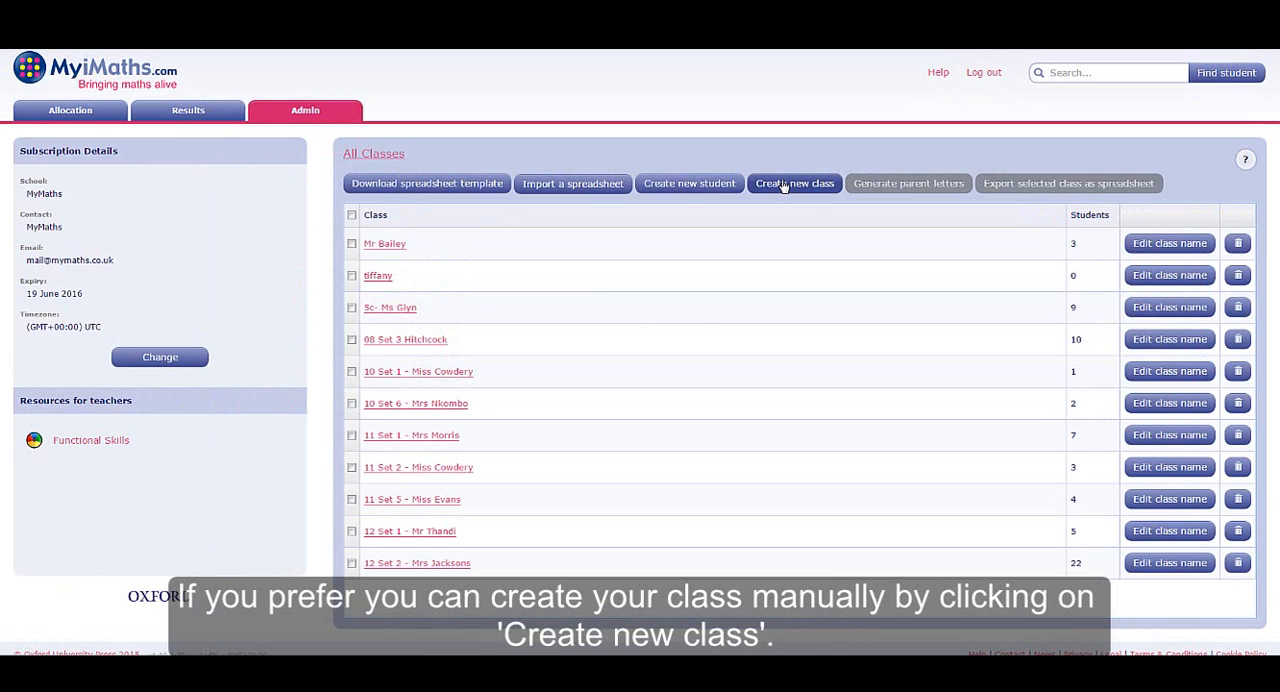
{"action": "mouse_move", "coordinate": [688, 184]}
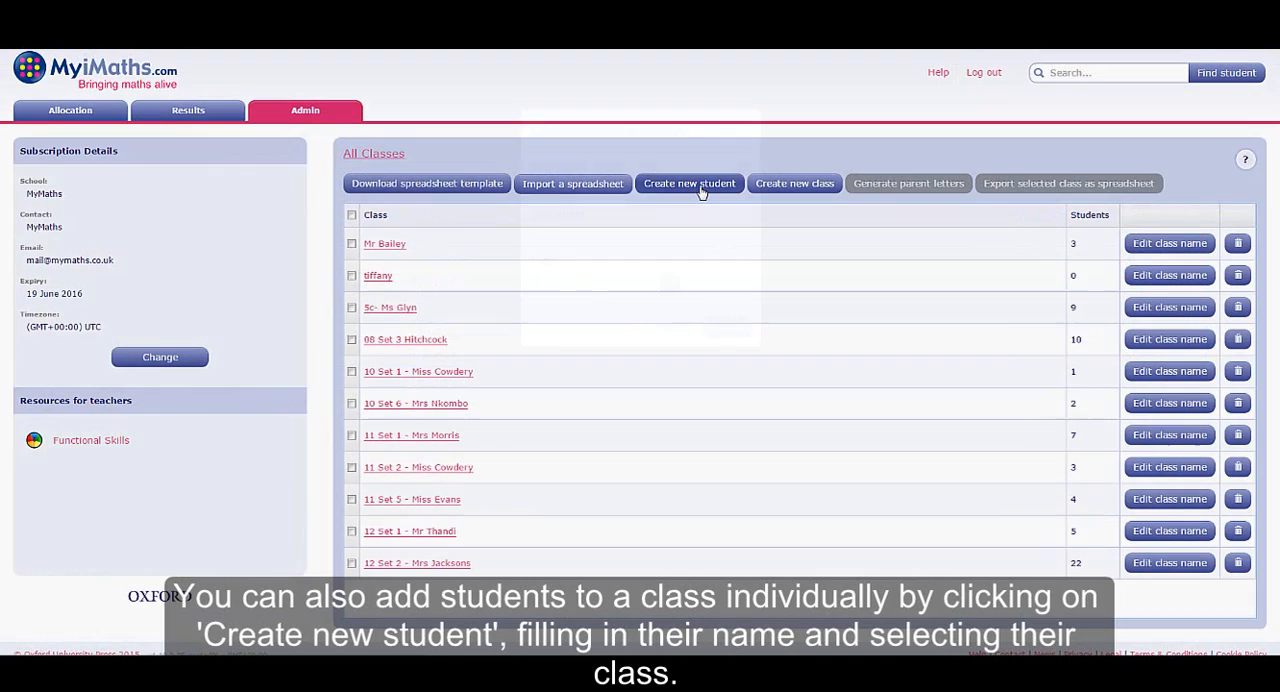
{"action": "left_click", "coordinate": [688, 184]}
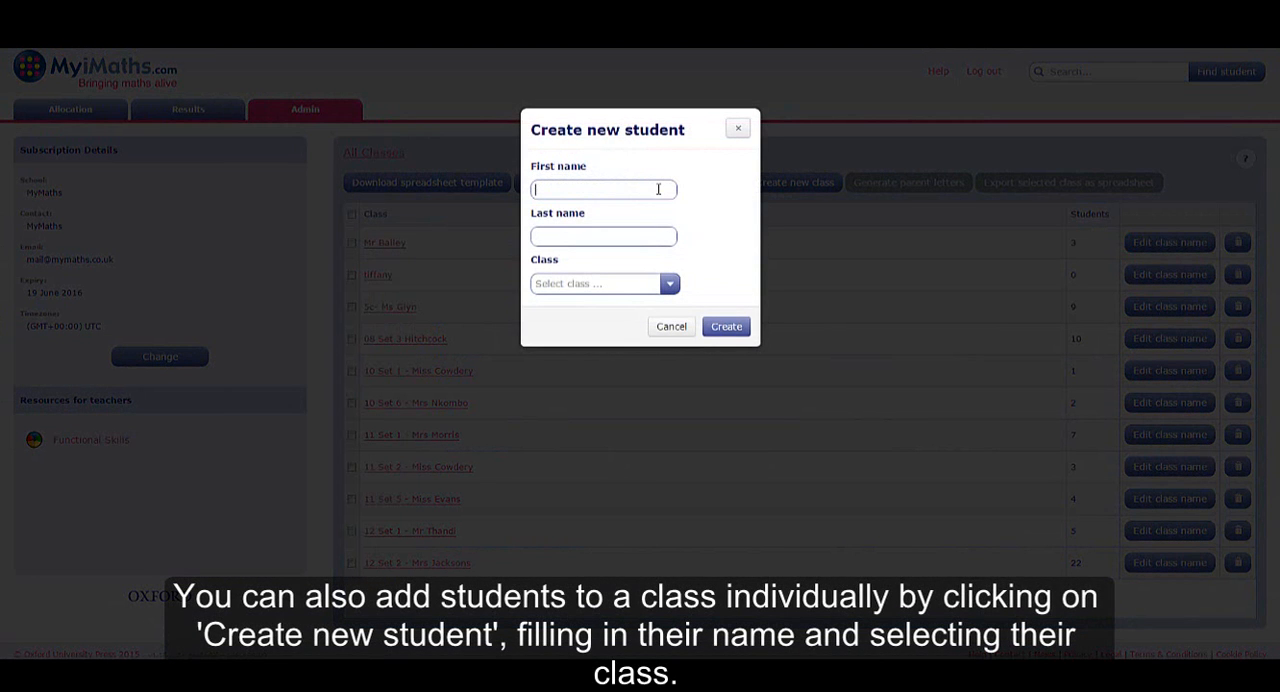
{"action": "type", "text": "Maria"}
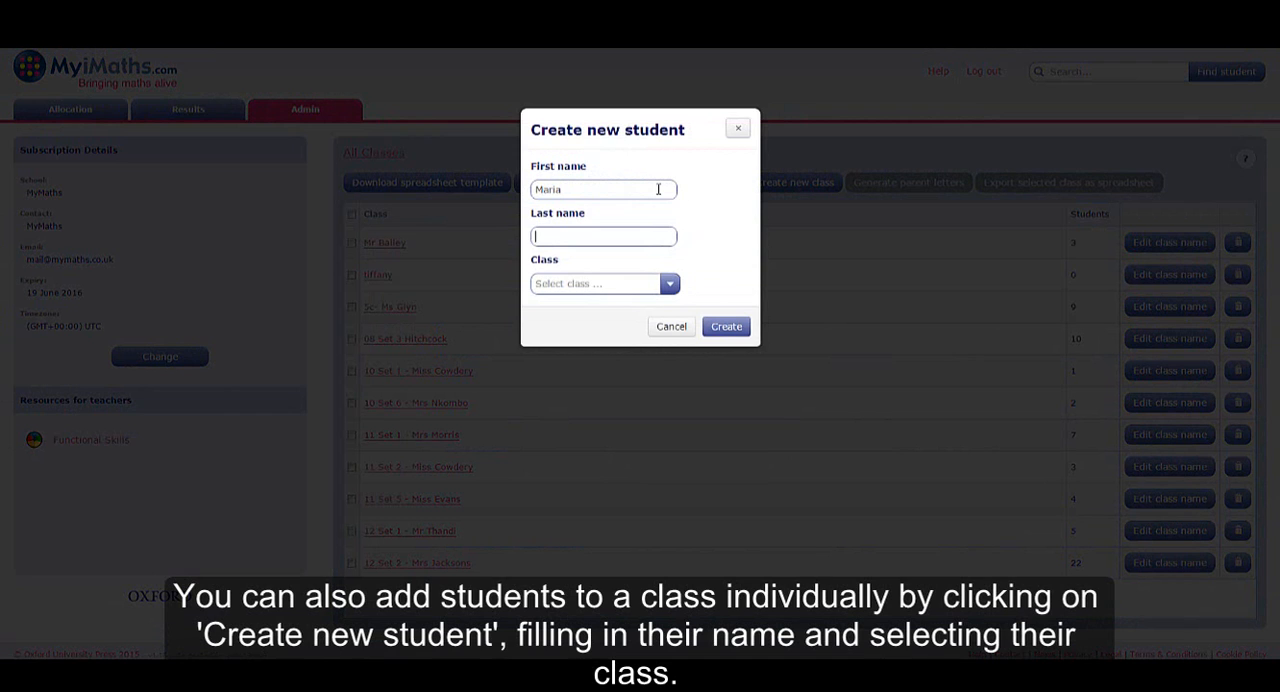
{"action": "type", "text": "Gil"}
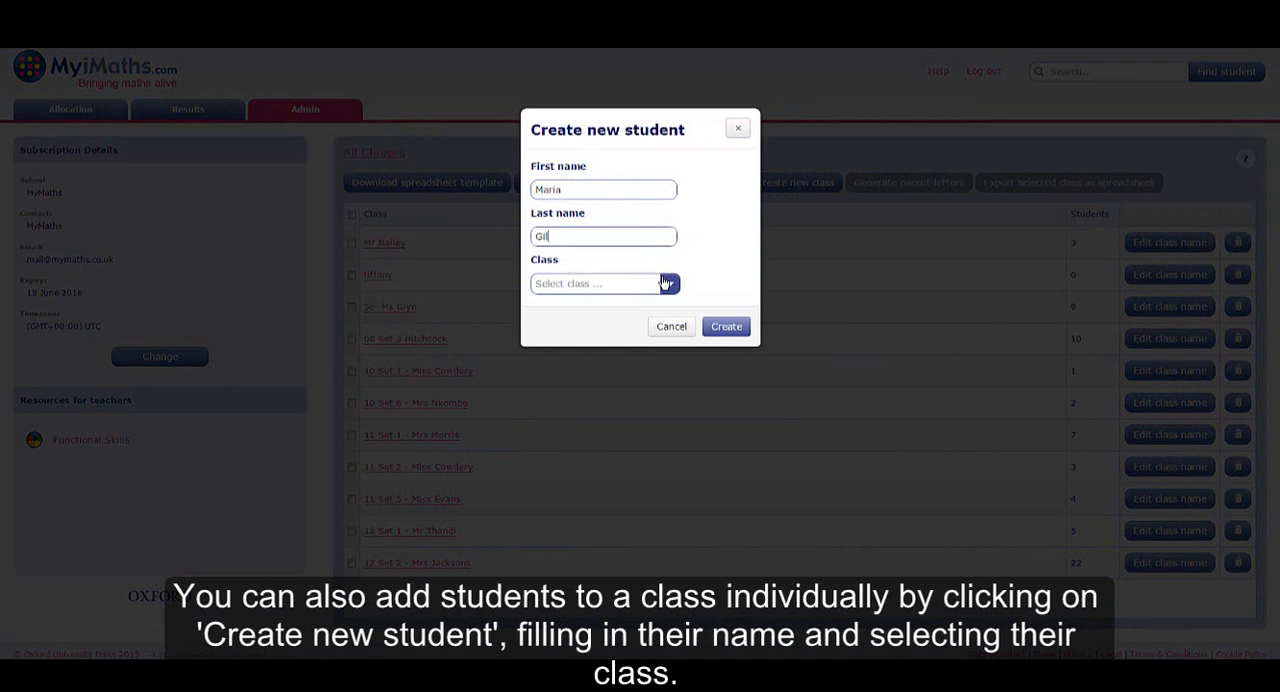